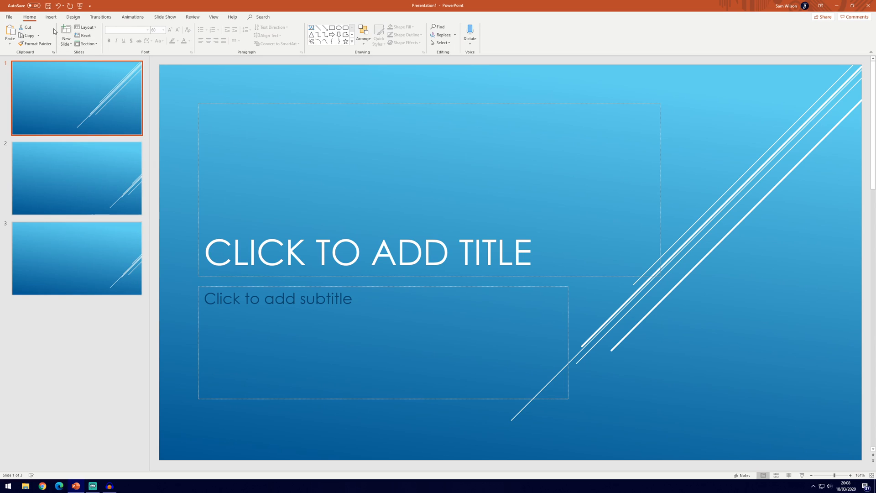
# Switch the ribbon to the Insert tab for the blank title slide.
pyautogui.click(50, 17)
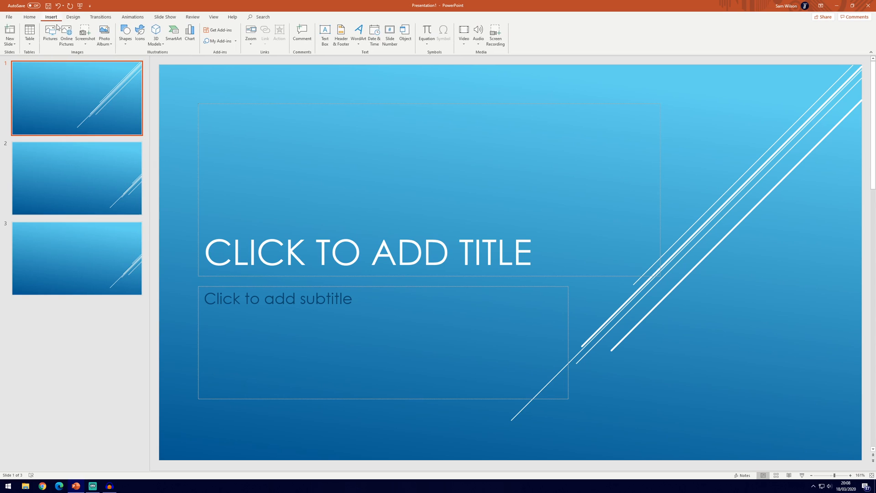
pyautogui.moveTo(478, 35)
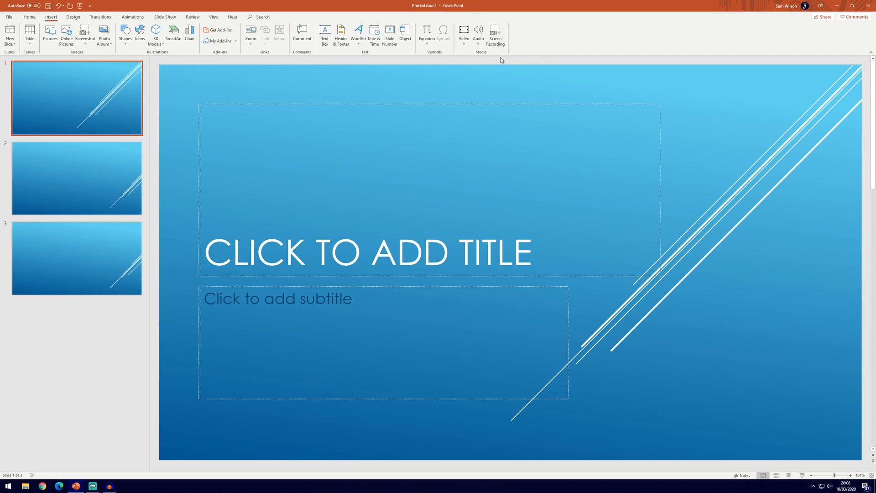
pyautogui.moveTo(802, 356)
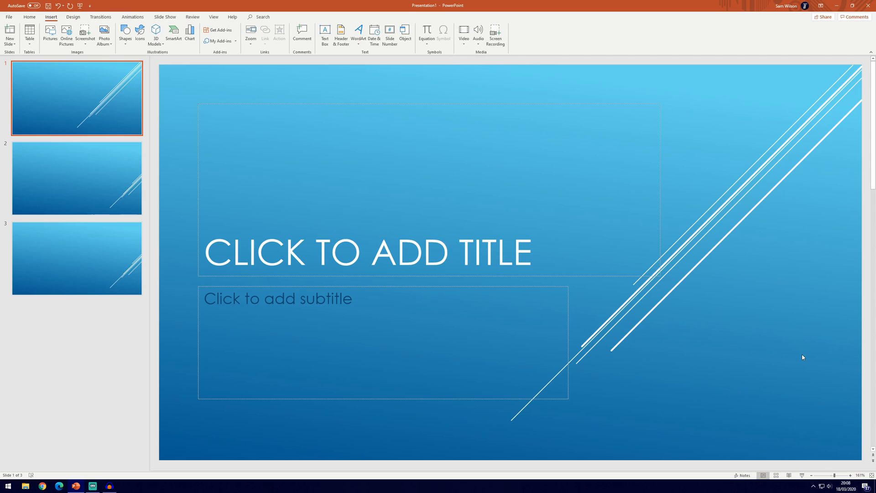
pyautogui.moveTo(790, 356)
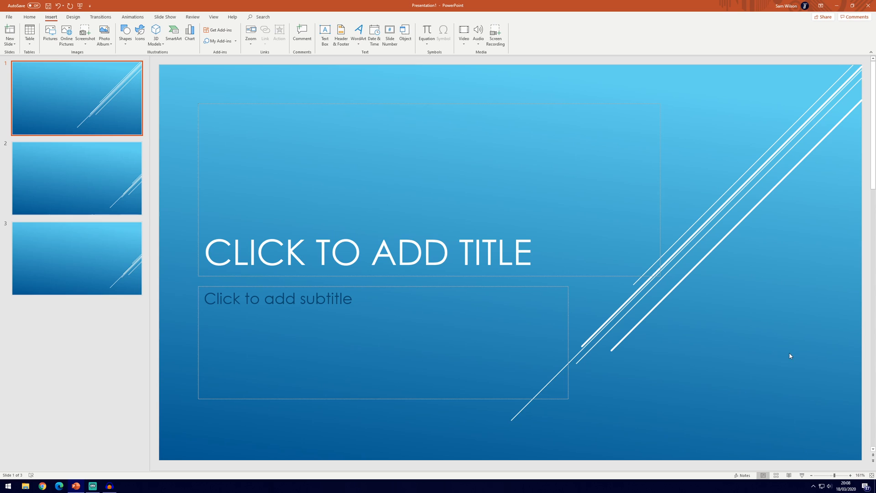
pyautogui.moveTo(825, 427)
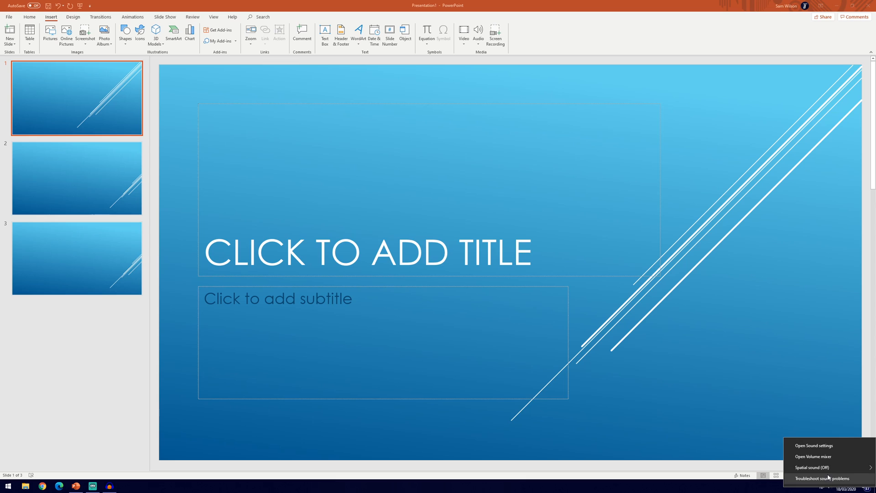
# In the Sound control panel's Recording tab, inspect Line In, Stereo Mix and Headset, then close it.
pyautogui.click(812, 445)
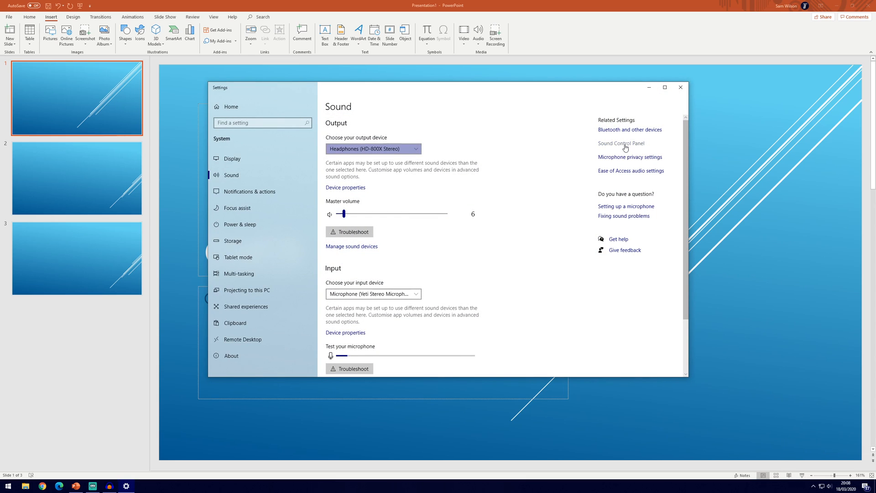
pyautogui.click(620, 143)
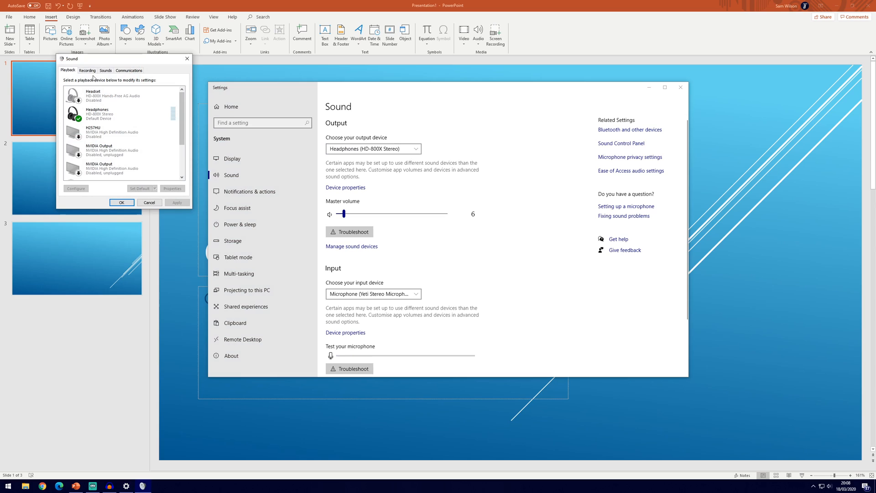
pyautogui.click(87, 70)
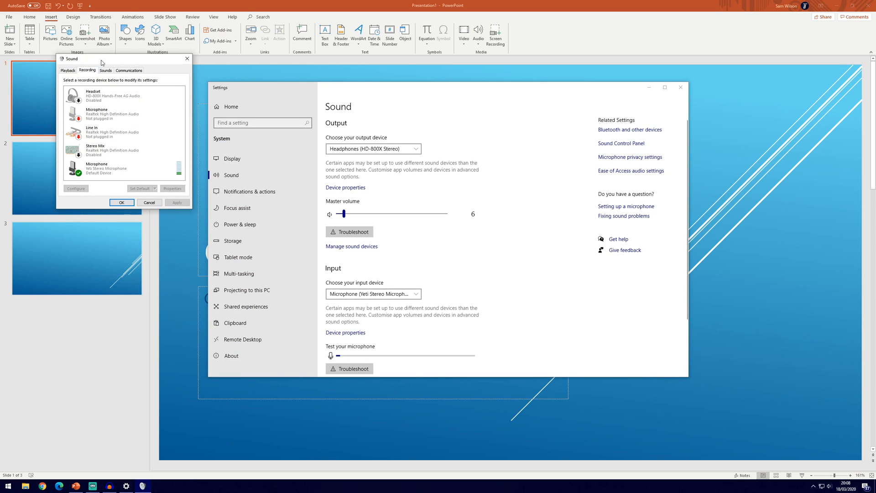
pyautogui.click(124, 132)
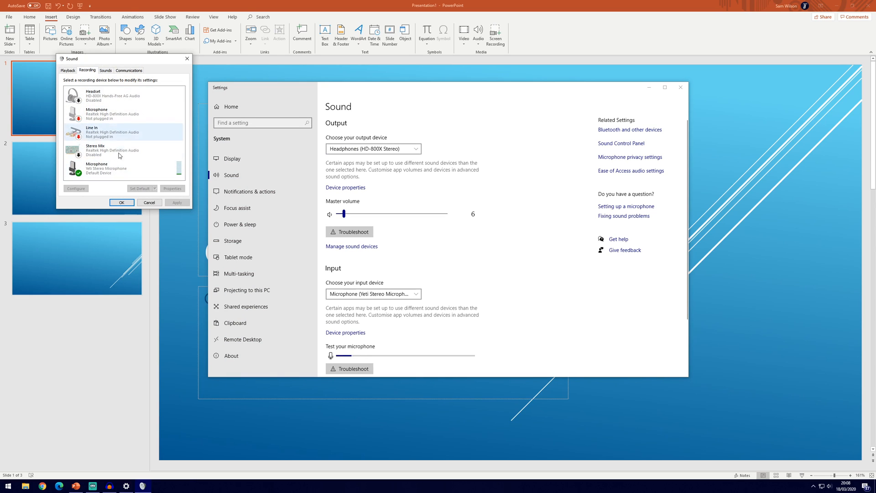
pyautogui.moveTo(107, 163)
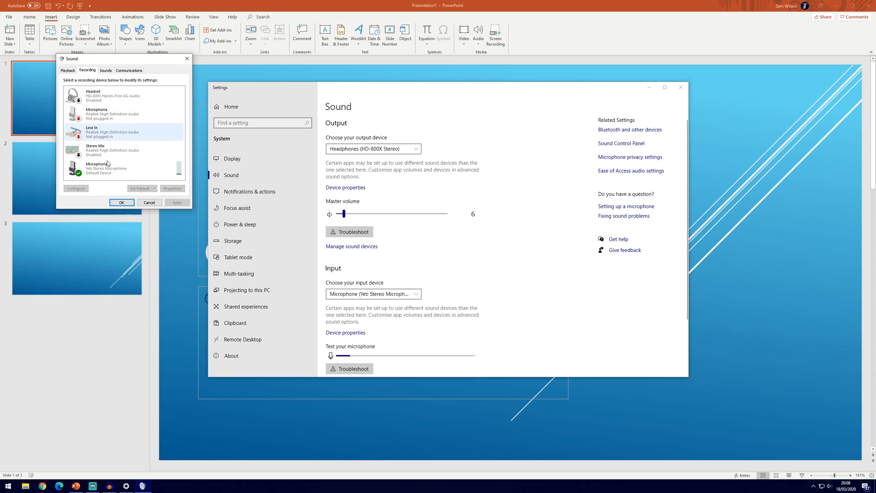
pyautogui.click(111, 167)
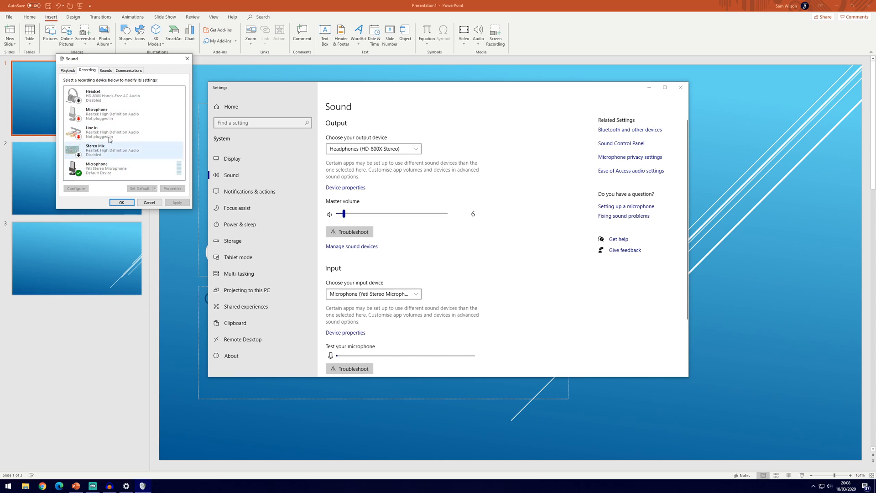
pyautogui.click(122, 95)
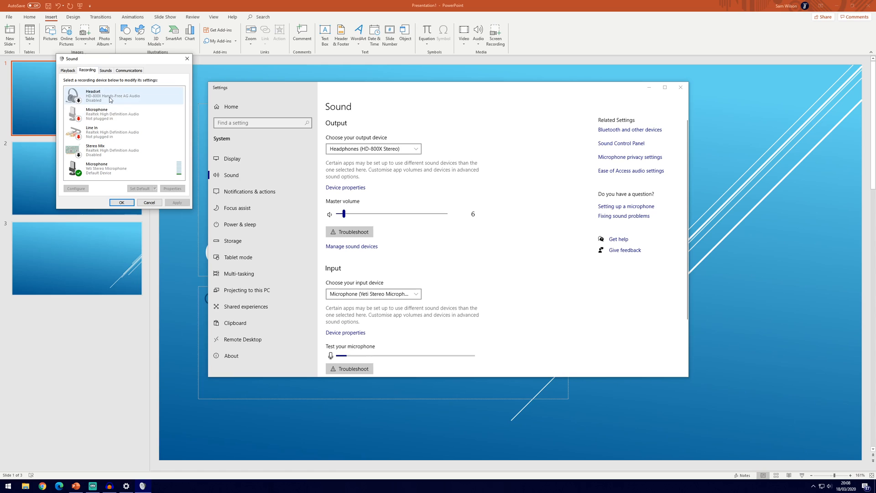
pyautogui.rightClick(110, 93)
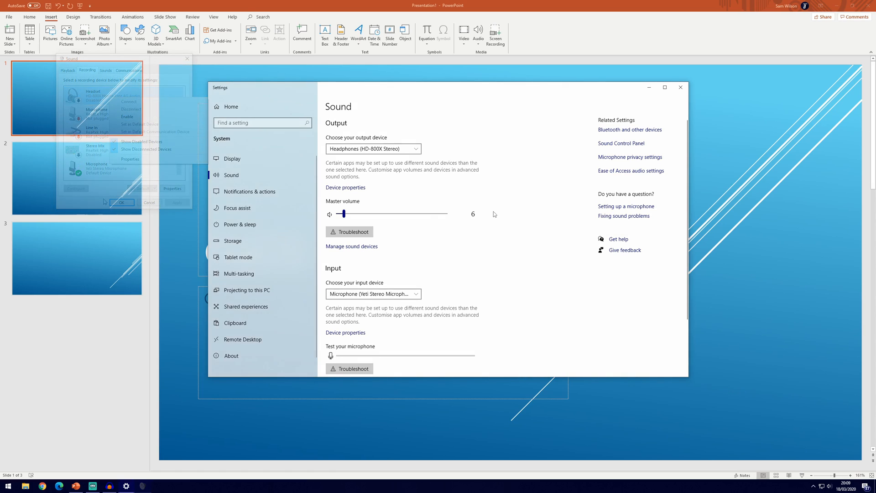
pyautogui.click(122, 202)
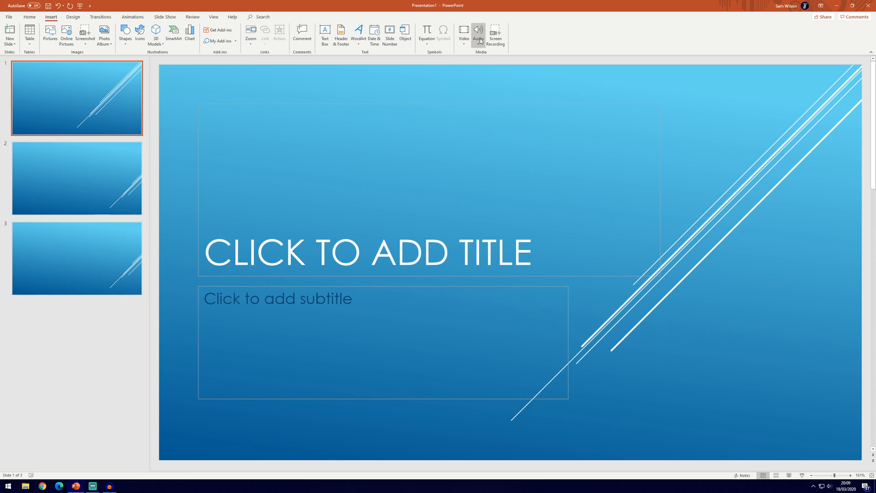
pyautogui.moveTo(478, 34)
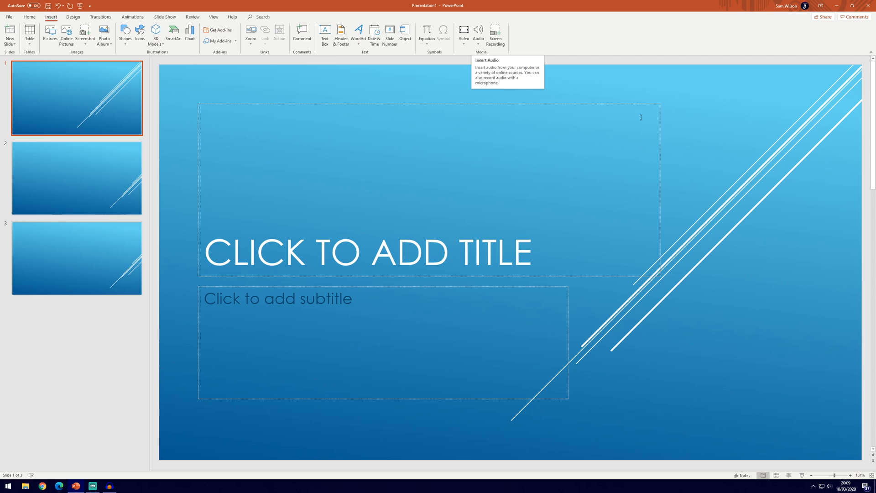
pyautogui.moveTo(489, 95)
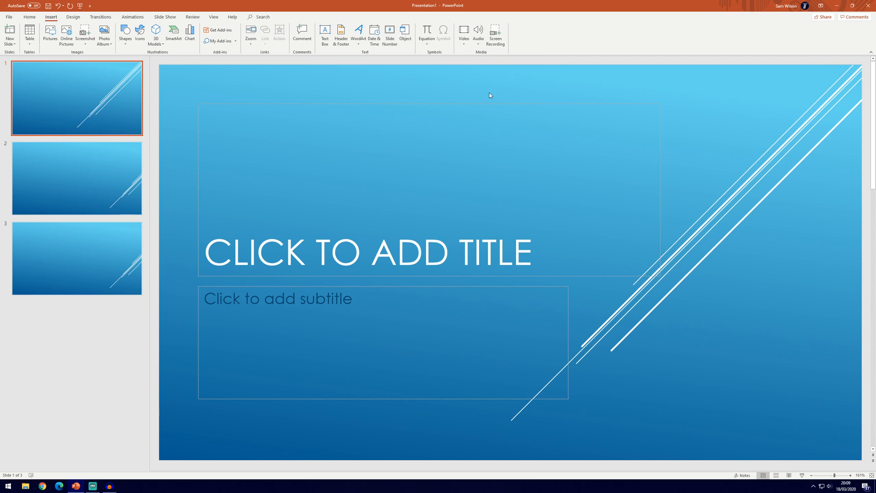
pyautogui.moveTo(482, 62)
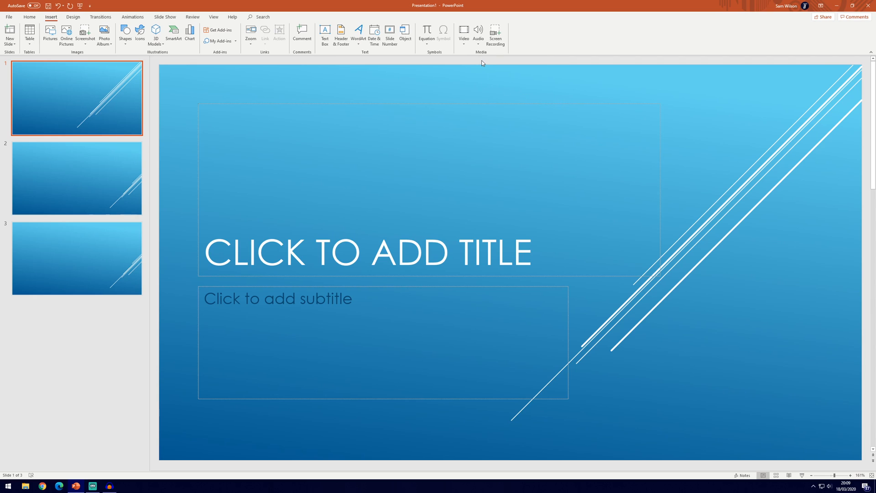
# Choose Record Audio from the Insert tab's Audio dropdown.
pyautogui.click(478, 32)
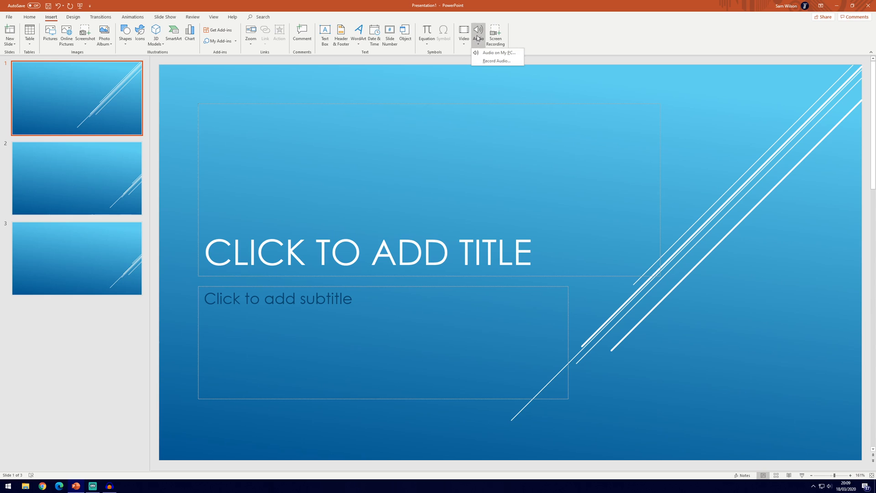
pyautogui.moveTo(500, 52)
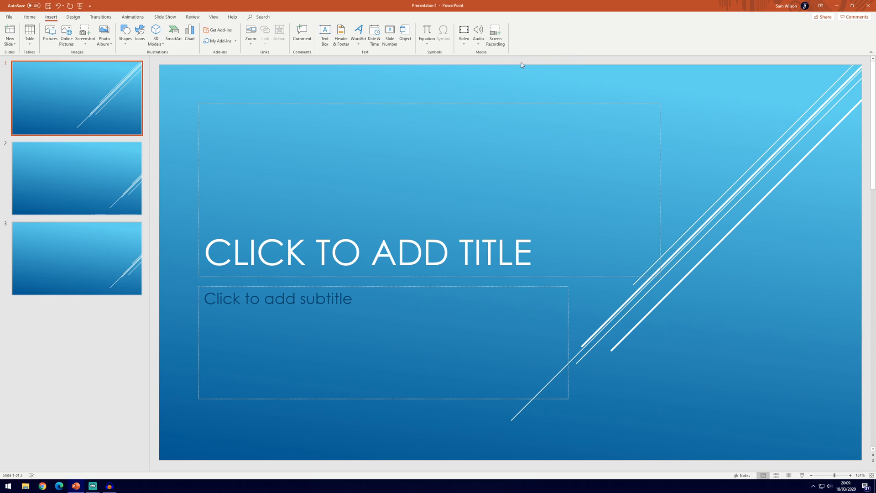
pyautogui.moveTo(478, 33)
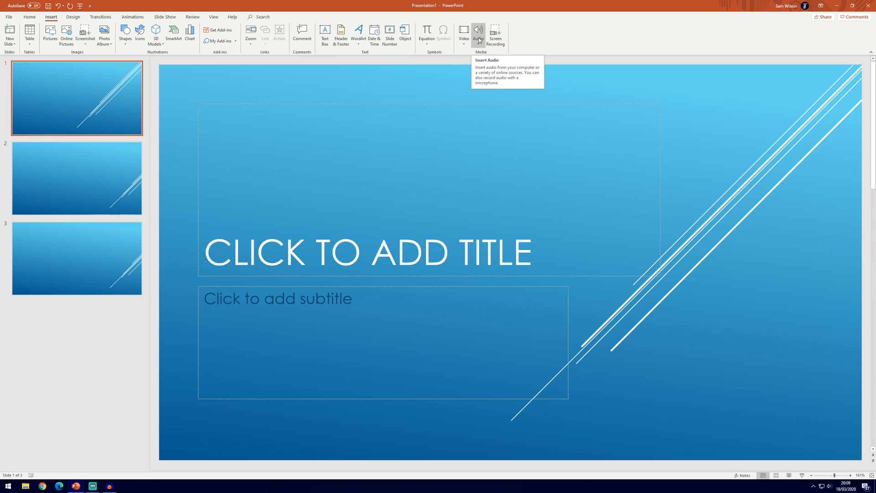
pyautogui.moveTo(483, 99)
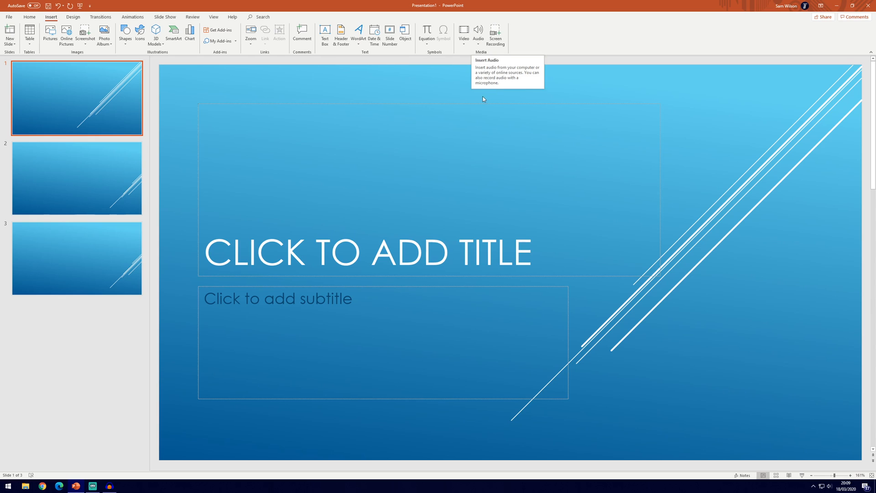
pyautogui.click(478, 33)
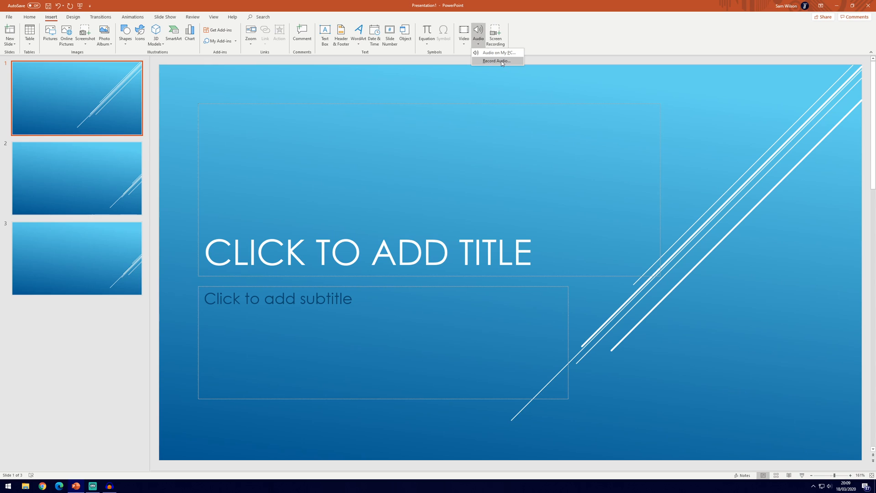
pyautogui.click(491, 61)
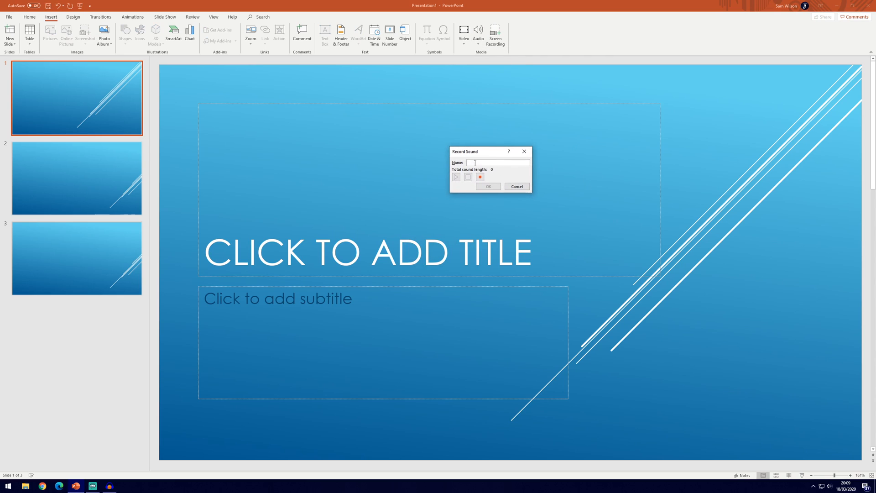
# Name the clip 'Slide 1', record about 5 seconds of narration, and play it back.
pyautogui.write('Slide 1')
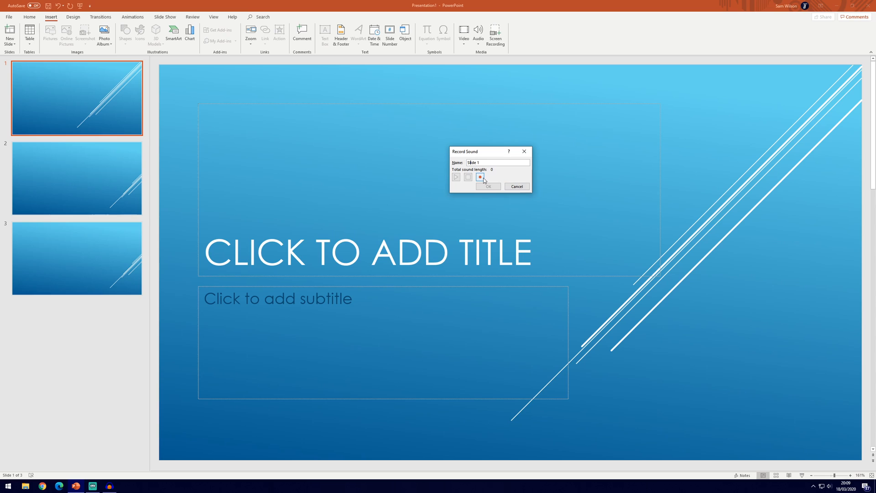
pyautogui.click(479, 177)
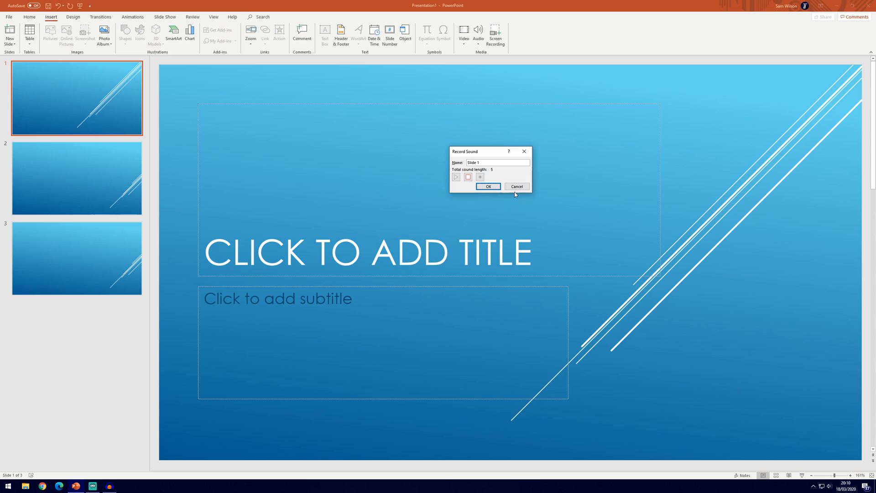
pyautogui.moveTo(496, 179)
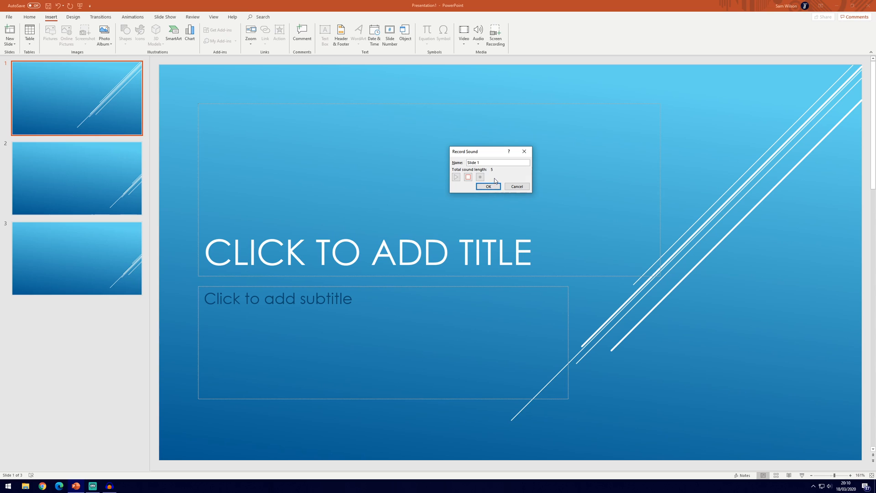
pyautogui.click(480, 177)
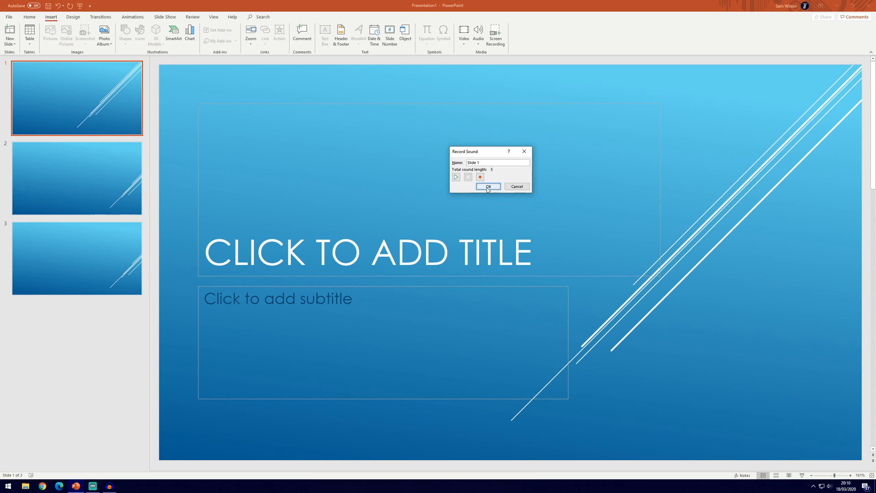
pyautogui.moveTo(500, 185)
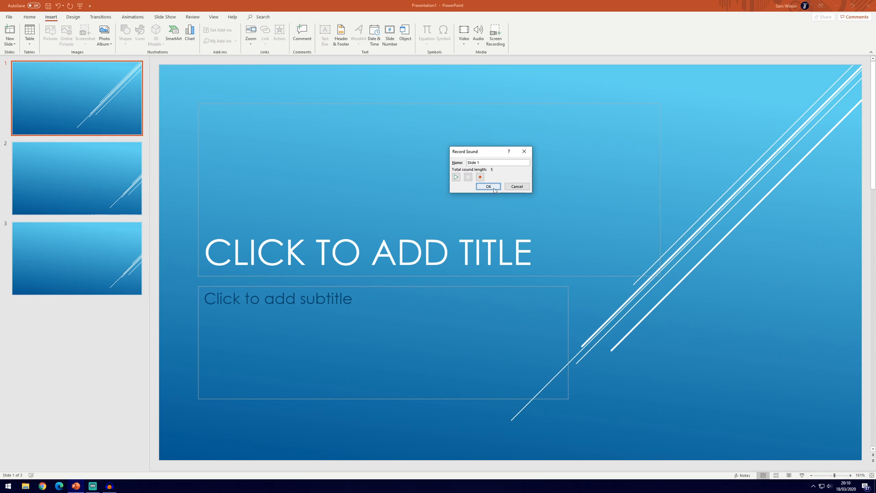
# Insert the 'Slide 1' recording and drag its speaker icon to the slide's bottom-right corner.
pyautogui.click(486, 186)
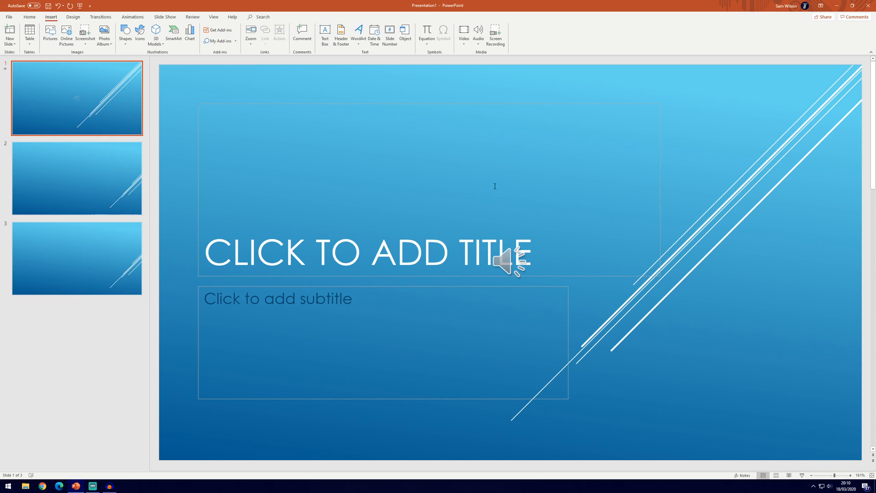
pyautogui.click(505, 259)
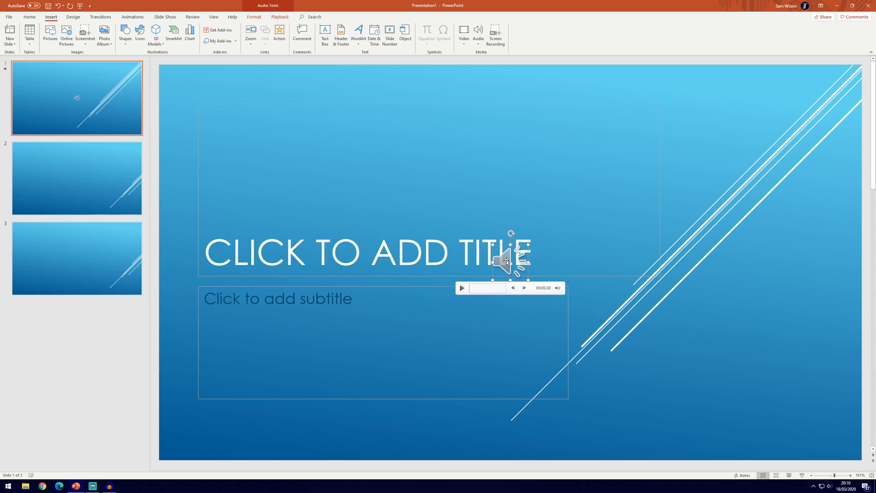
pyautogui.moveTo(508, 259); pyautogui.dragTo(816, 89)
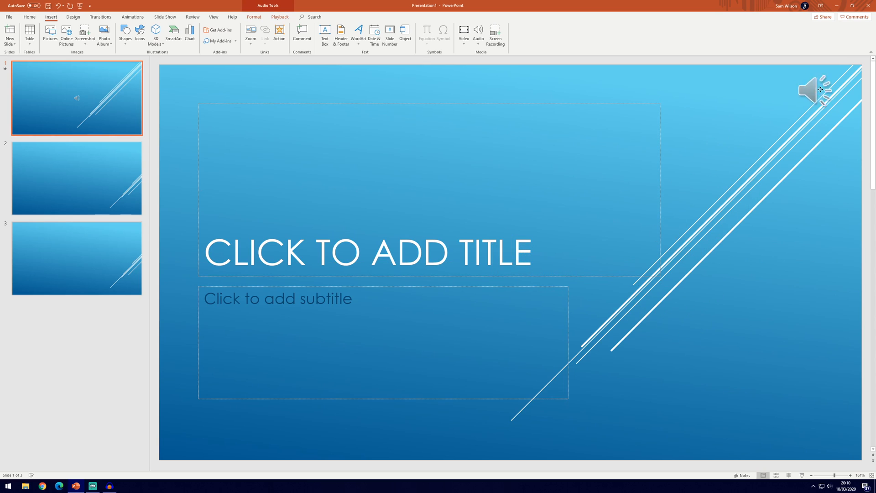
pyautogui.moveTo(816, 91); pyautogui.dragTo(833, 438)
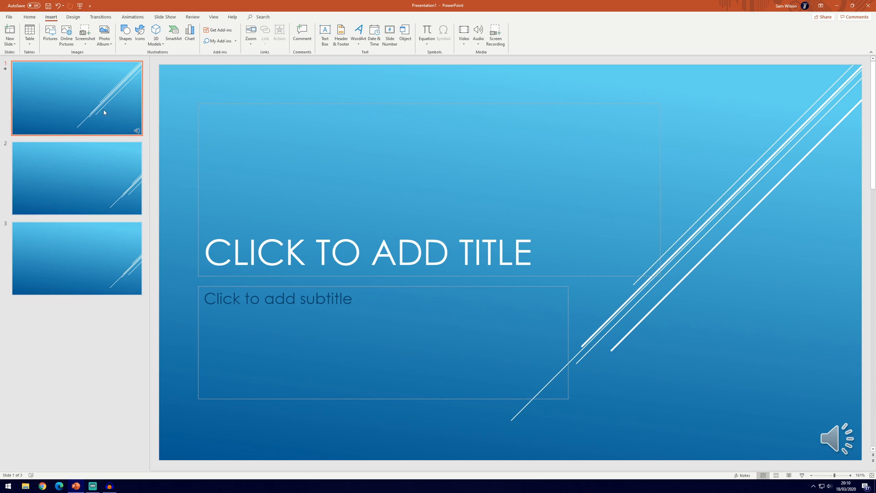
pyautogui.moveTo(769, 431)
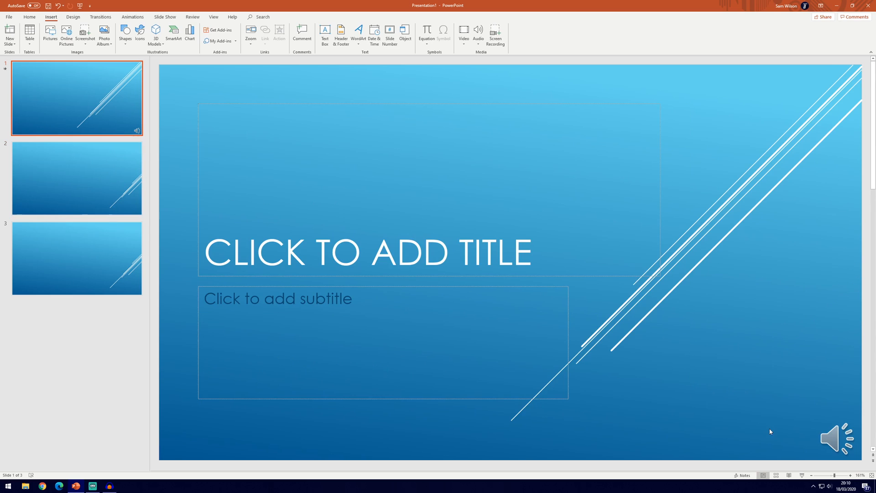
pyautogui.click(837, 437)
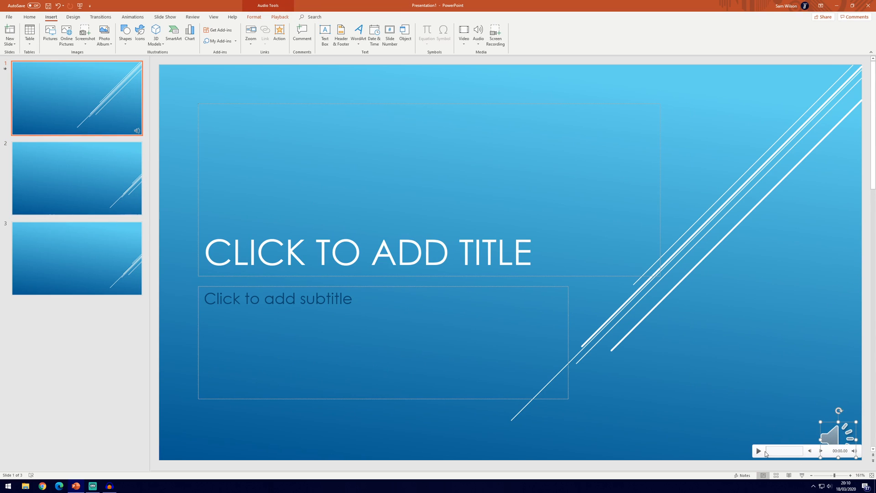
pyautogui.click(758, 451)
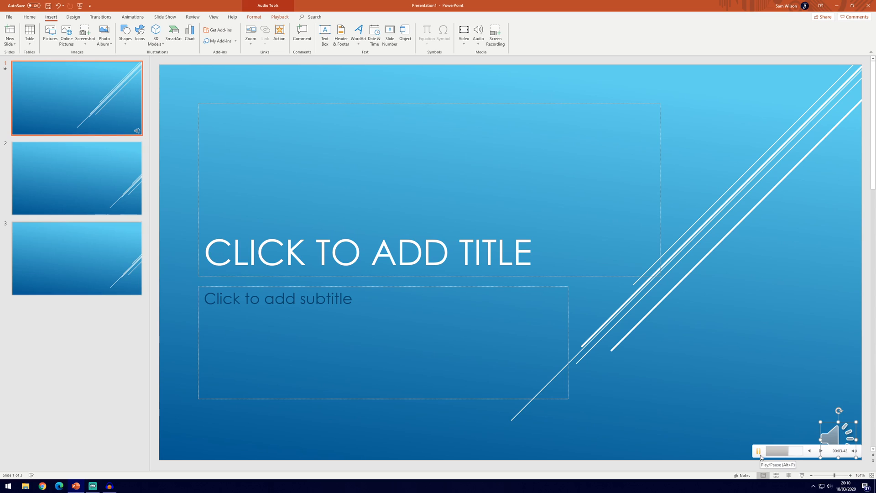
pyautogui.click(853, 366)
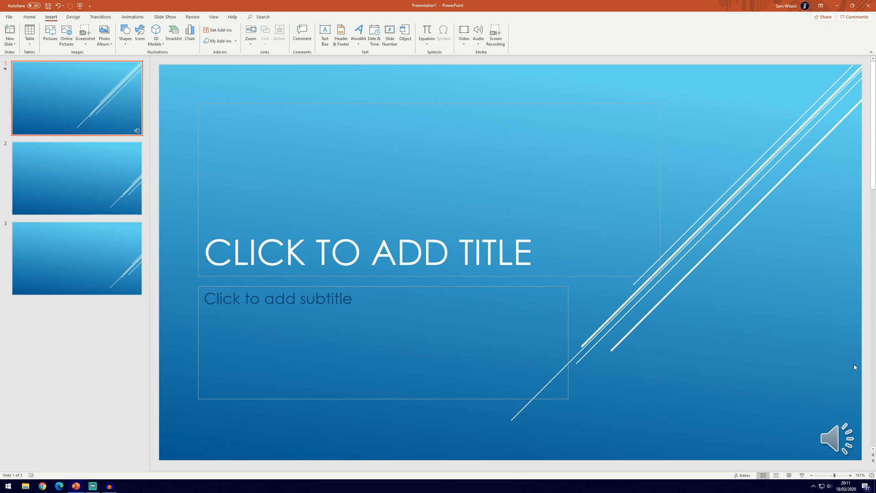
pyautogui.moveTo(821, 339)
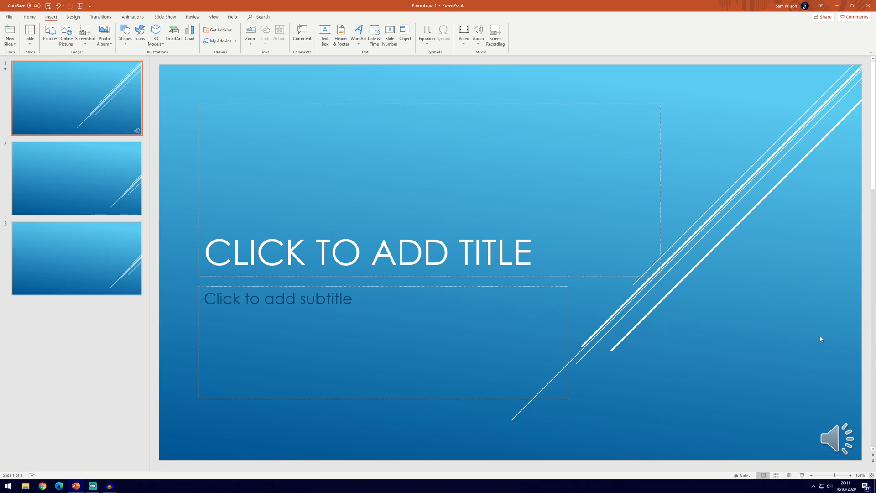